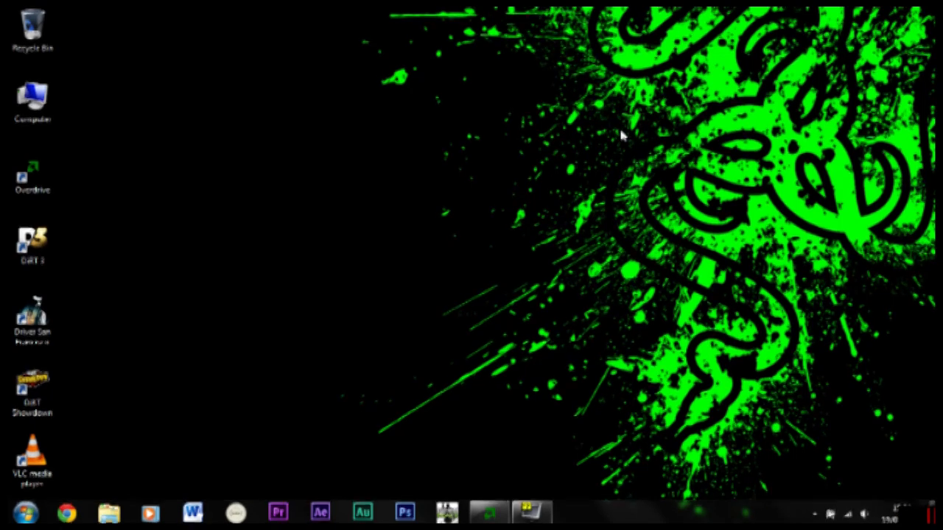
pyautogui.moveTo(485, 276)
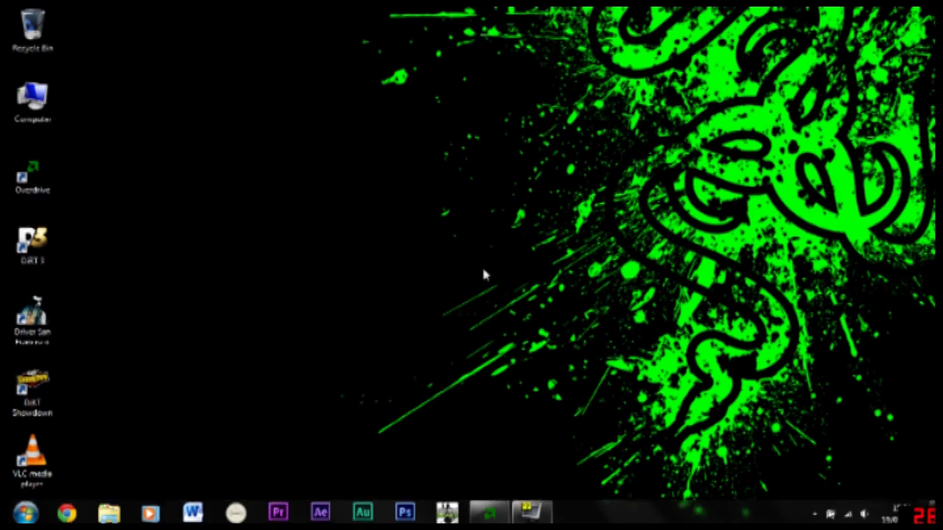
pyautogui.moveTo(507, 433)
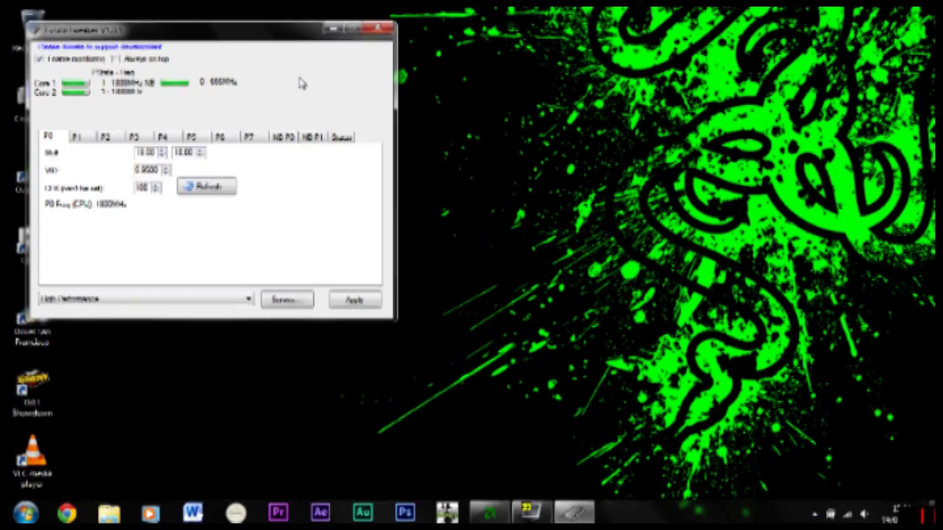
pyautogui.moveTo(339, 71)
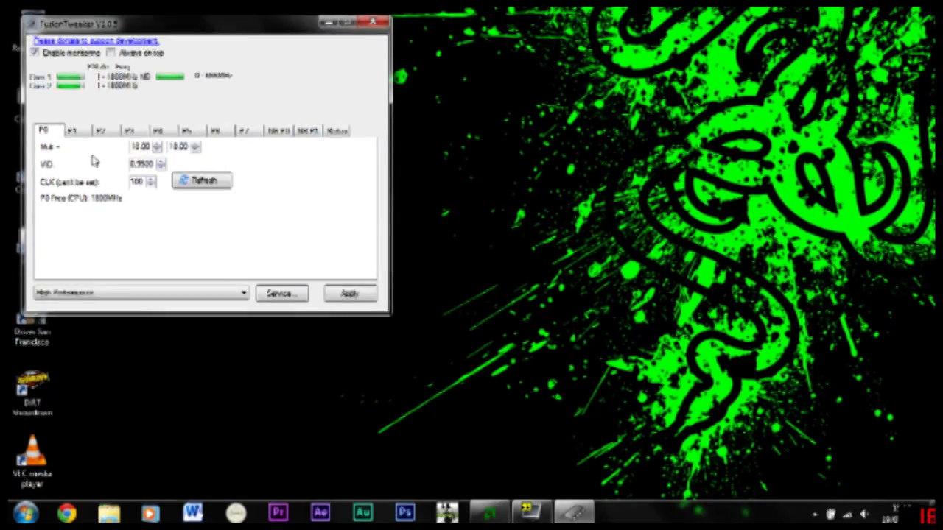
pyautogui.click(103, 130)
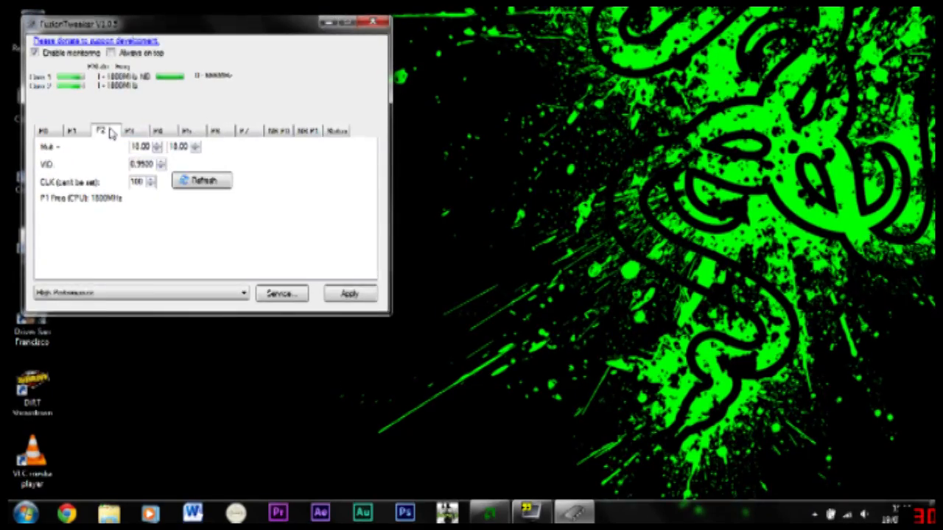
pyautogui.click(219, 132)
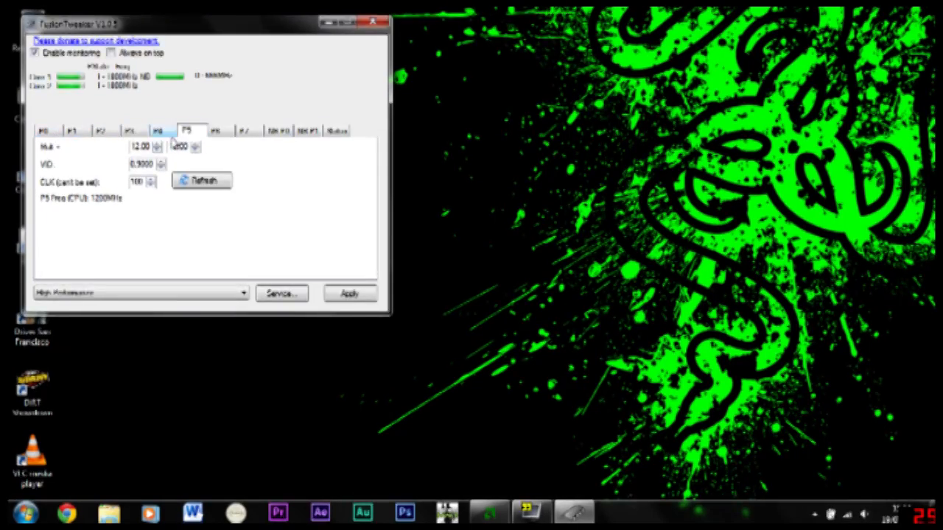
pyautogui.click(245, 130)
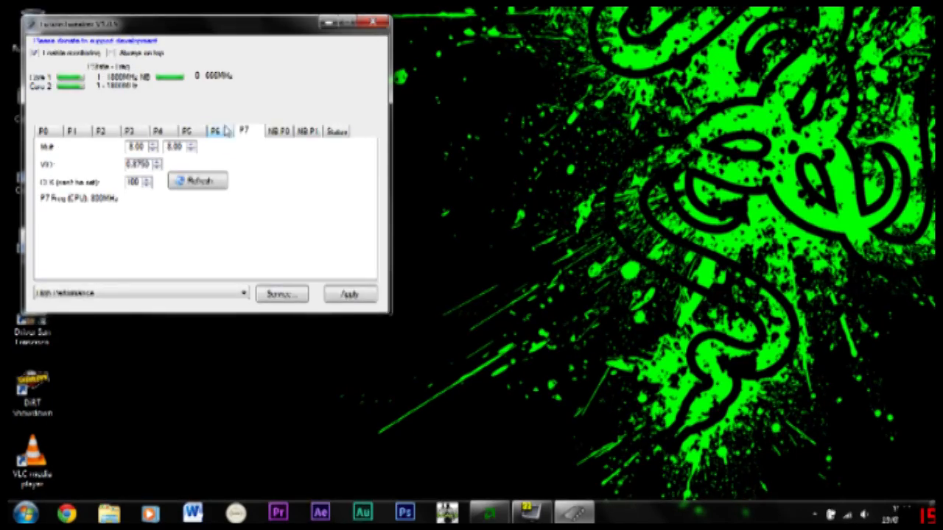
pyautogui.click(100, 131)
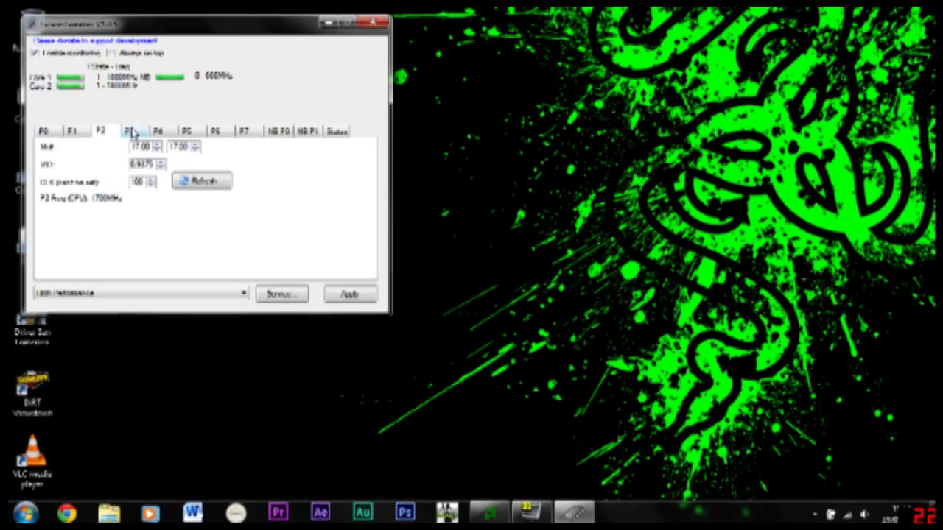
pyautogui.click(244, 131)
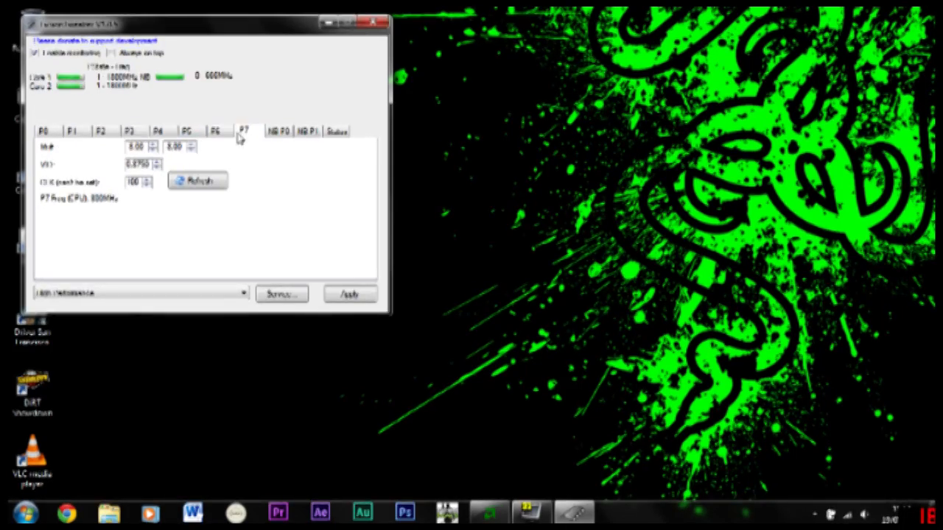
pyautogui.moveTo(44, 131)
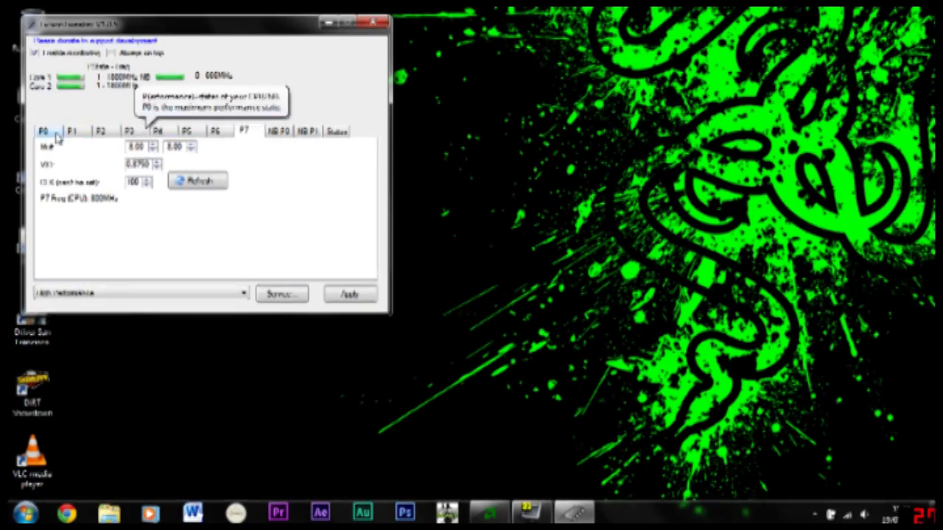
pyautogui.click(70, 131)
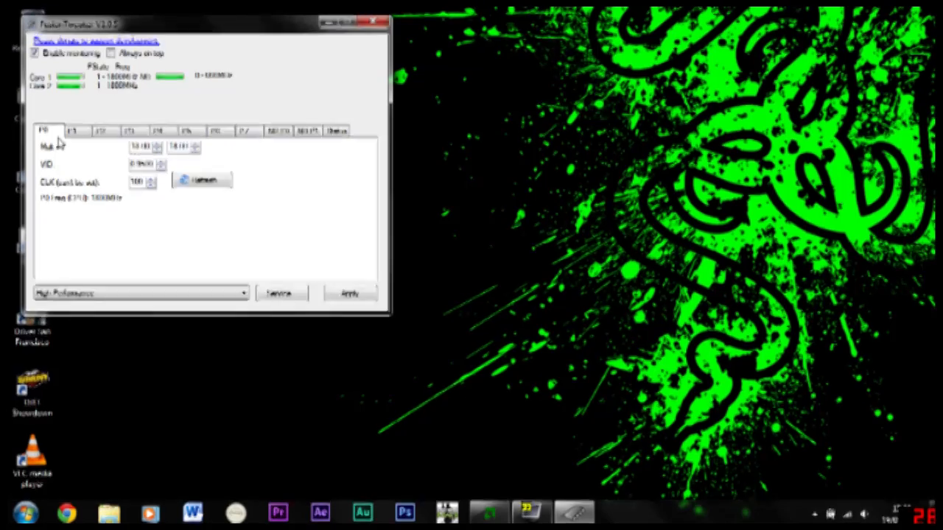
pyautogui.moveTo(133, 146)
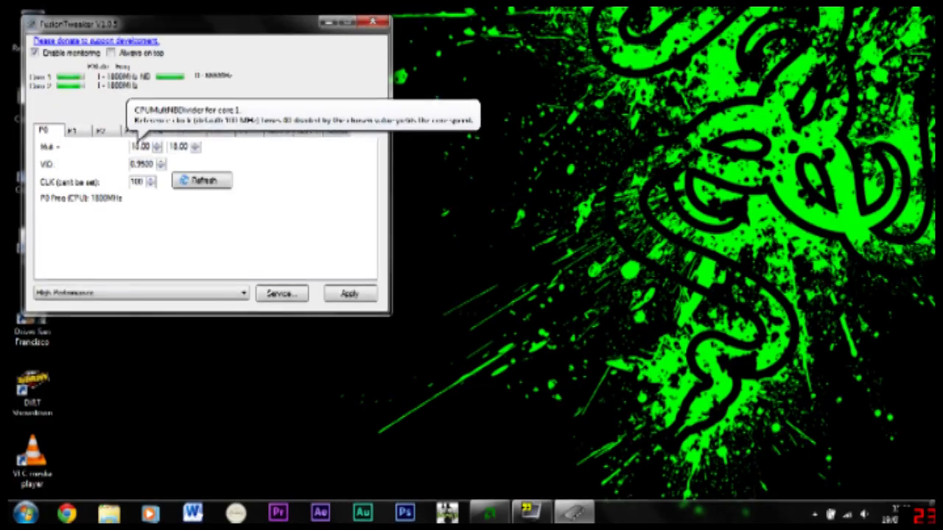
pyautogui.click(71, 129)
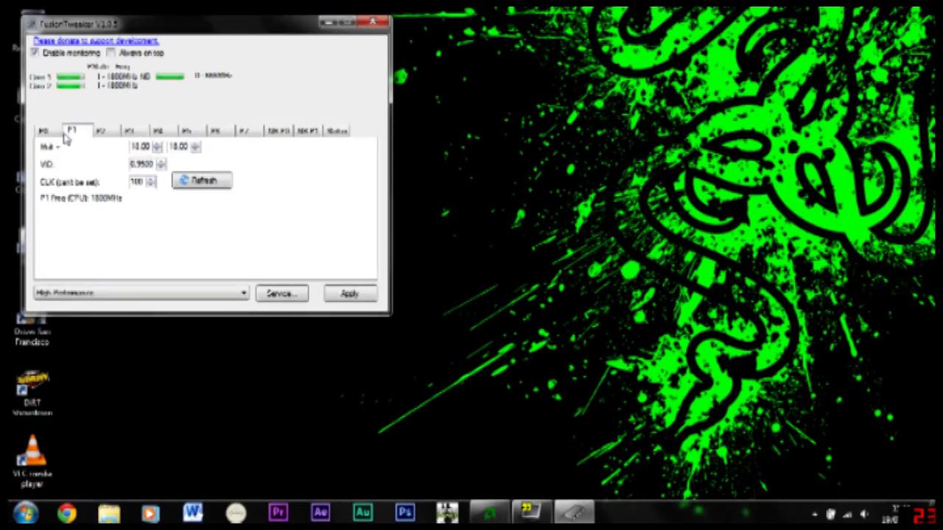
pyautogui.click(45, 130)
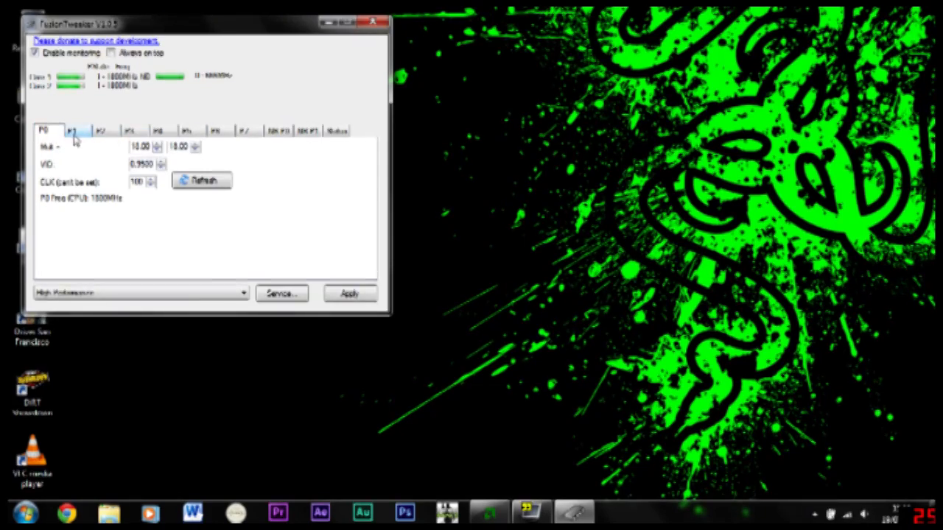
pyautogui.moveTo(87, 141)
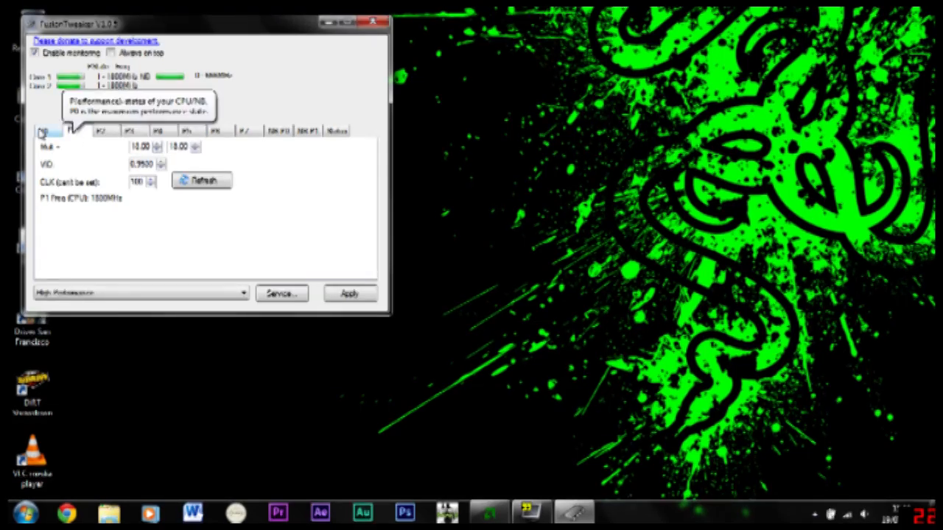
pyautogui.click(47, 130)
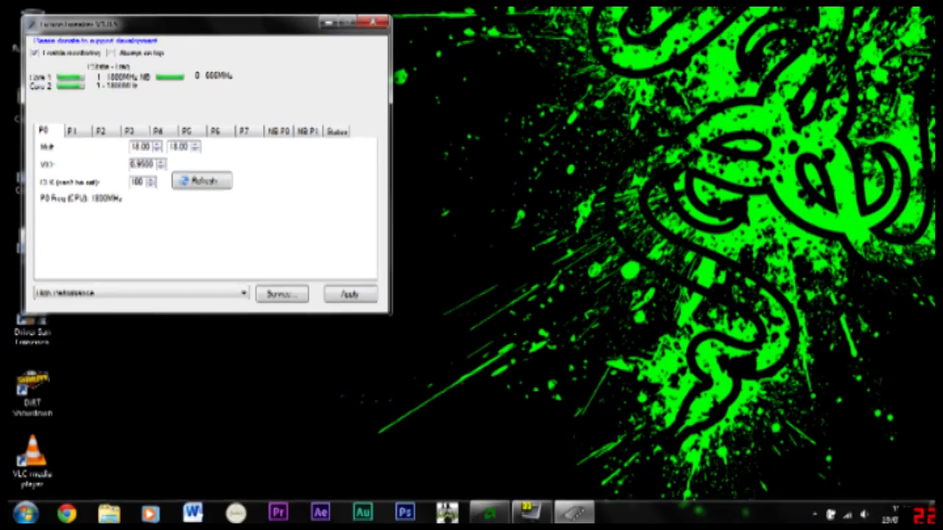
# Review the VID values on the P1 and P0 tabs and in the related fields
pyautogui.click(71, 131)
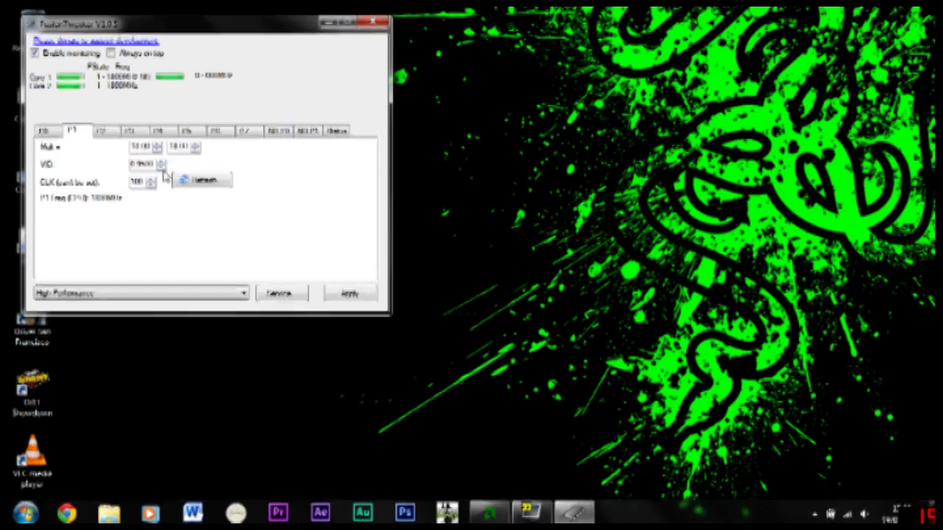
pyautogui.click(42, 129)
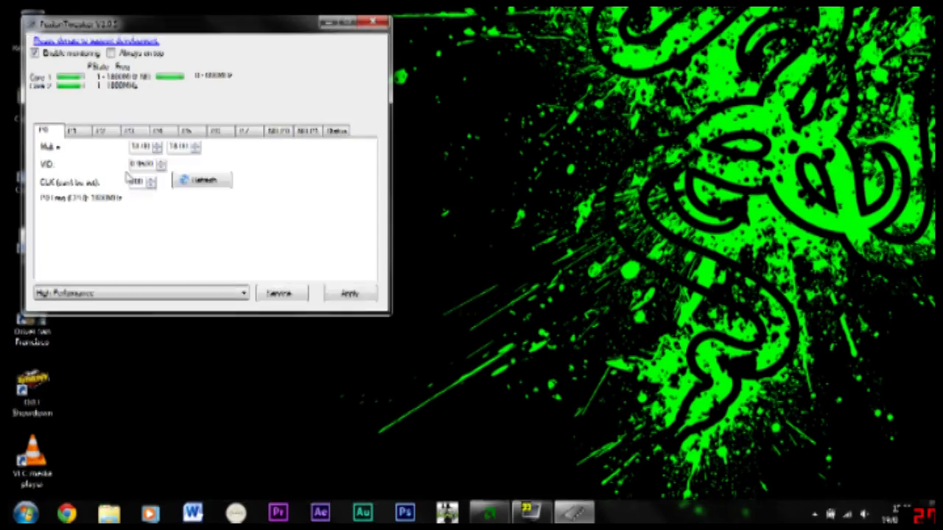
pyautogui.click(202, 180)
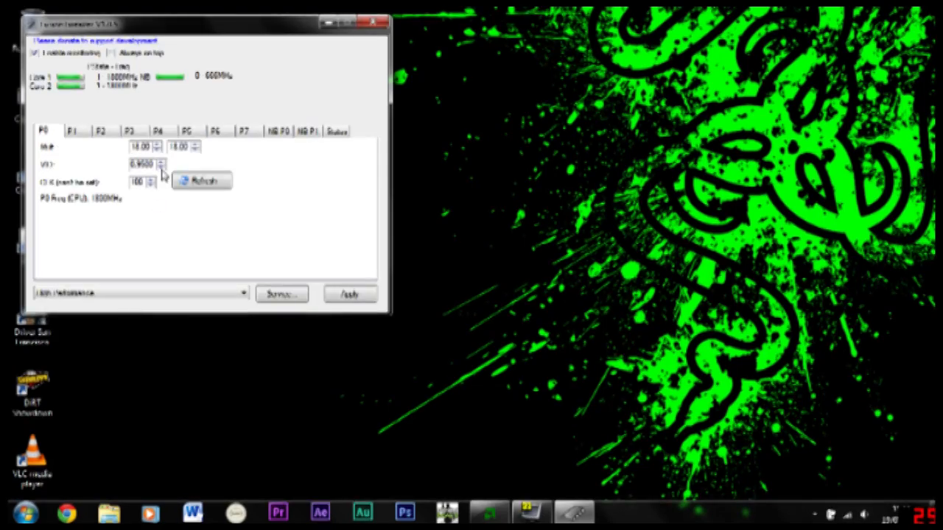
pyautogui.moveTo(374, 283)
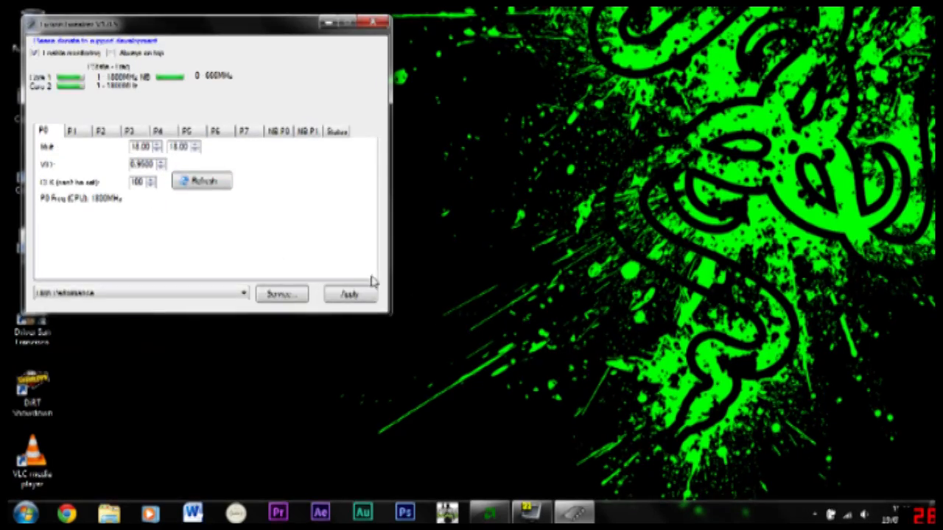
pyautogui.moveTo(233, 243)
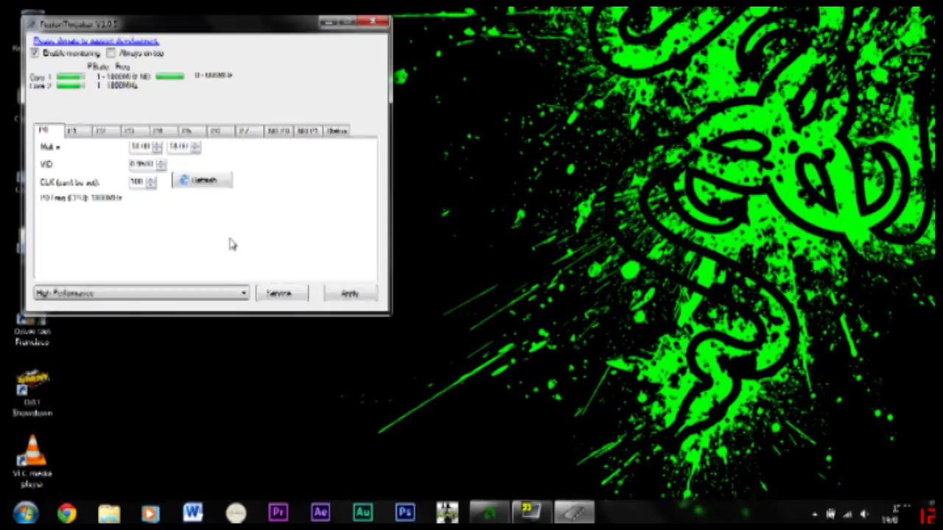
pyautogui.click(203, 180)
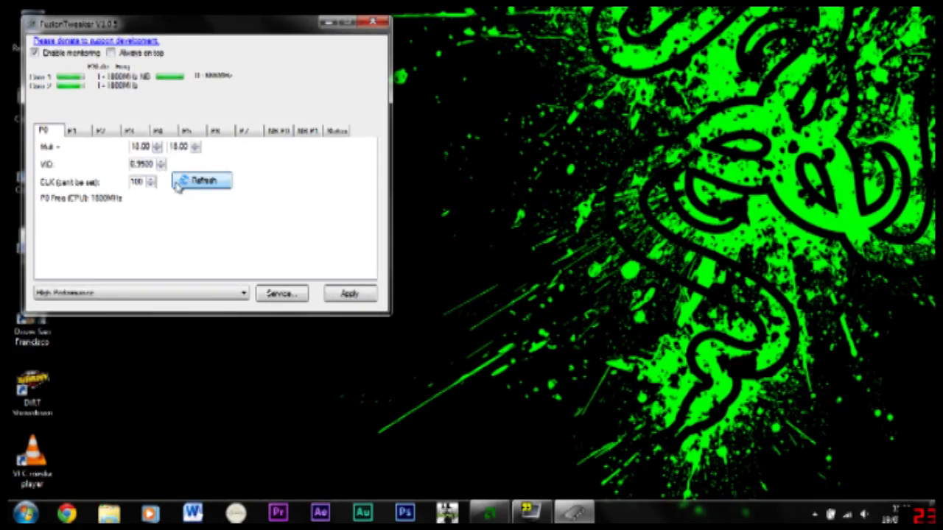
# Reread the P-state values, check P5, P7 and P0 voltages, and apply the changes
pyautogui.click(71, 129)
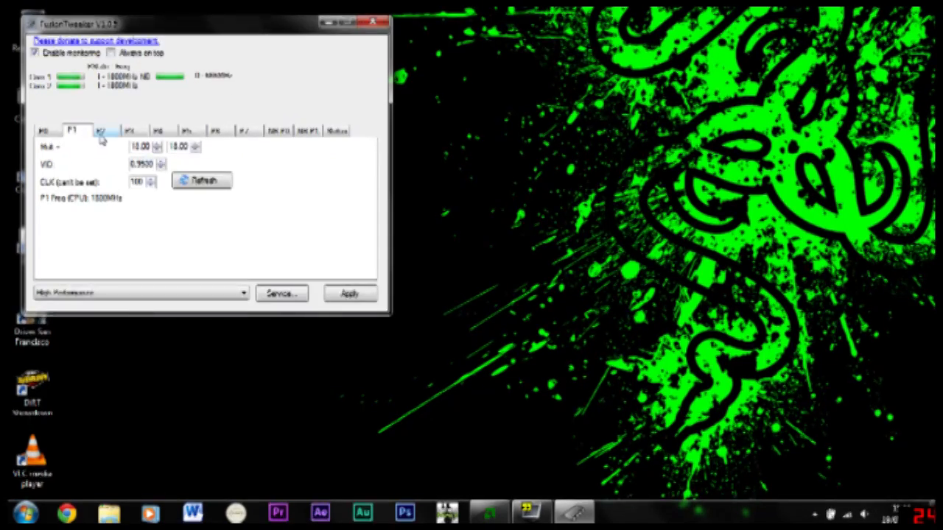
pyautogui.click(131, 129)
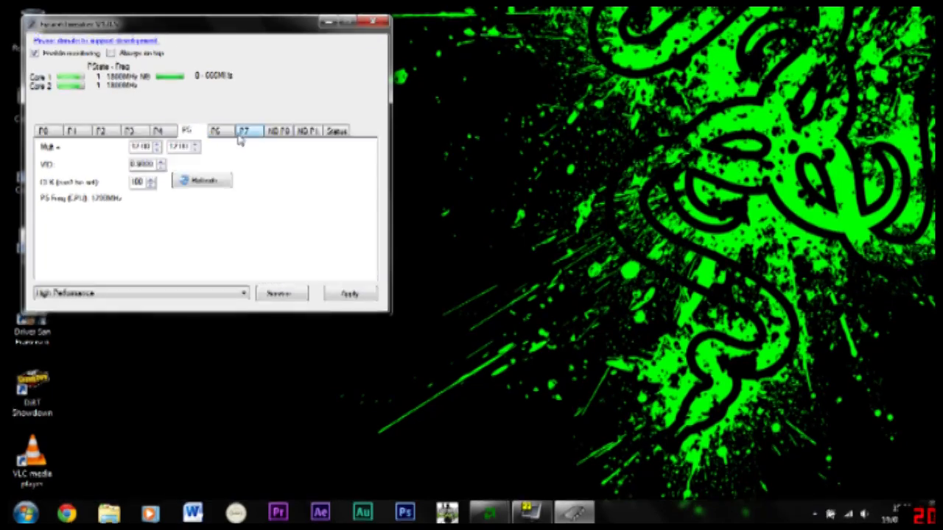
pyautogui.click(245, 129)
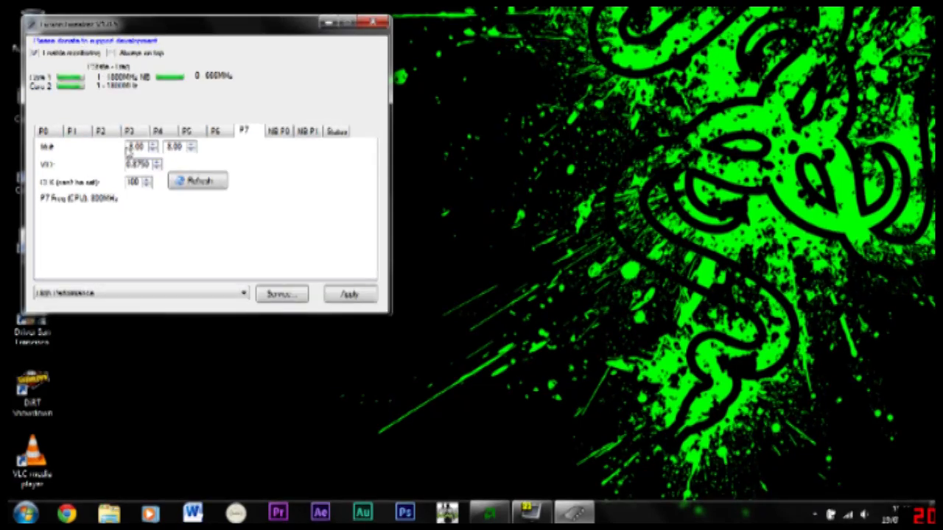
pyautogui.moveTo(132, 146)
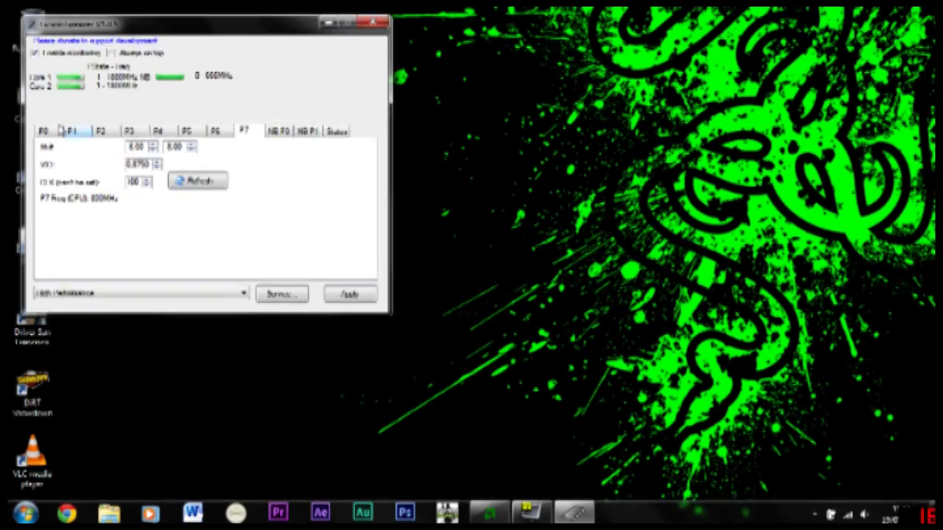
pyautogui.click(44, 129)
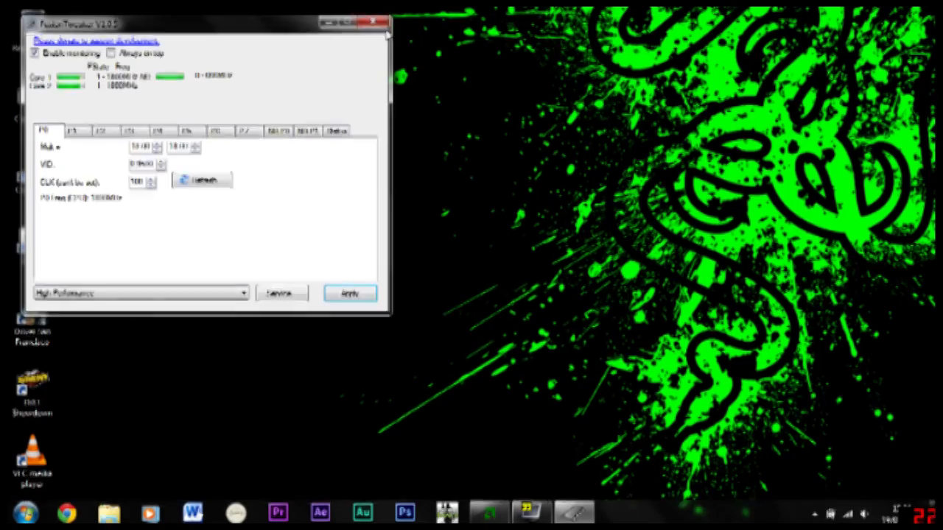
pyautogui.click(382, 22)
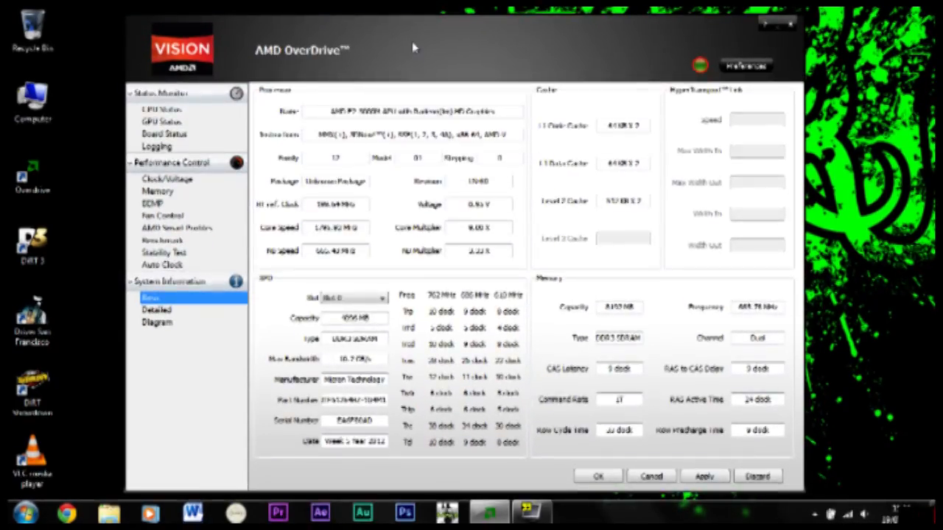
pyautogui.moveTo(379, 147)
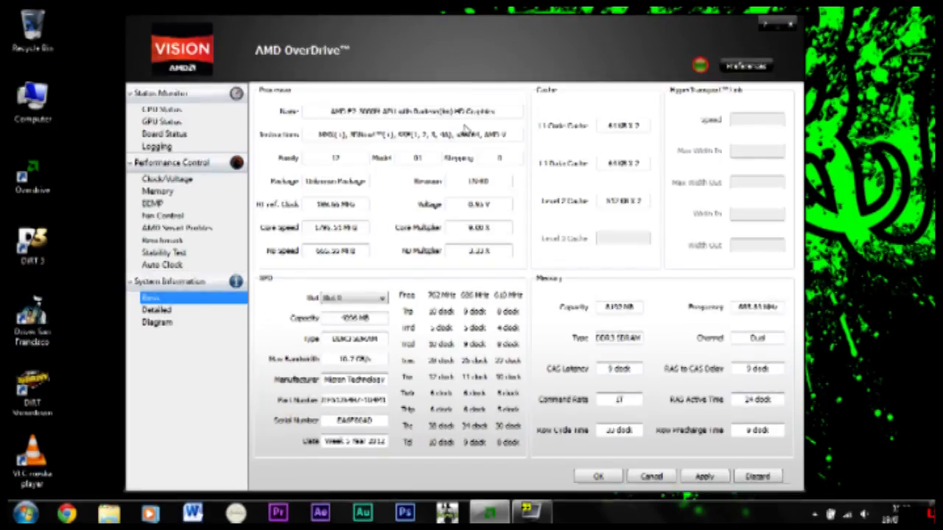
# Relaunch AMD OverDrive and accept the overclocking risk warning
pyautogui.click(168, 180)
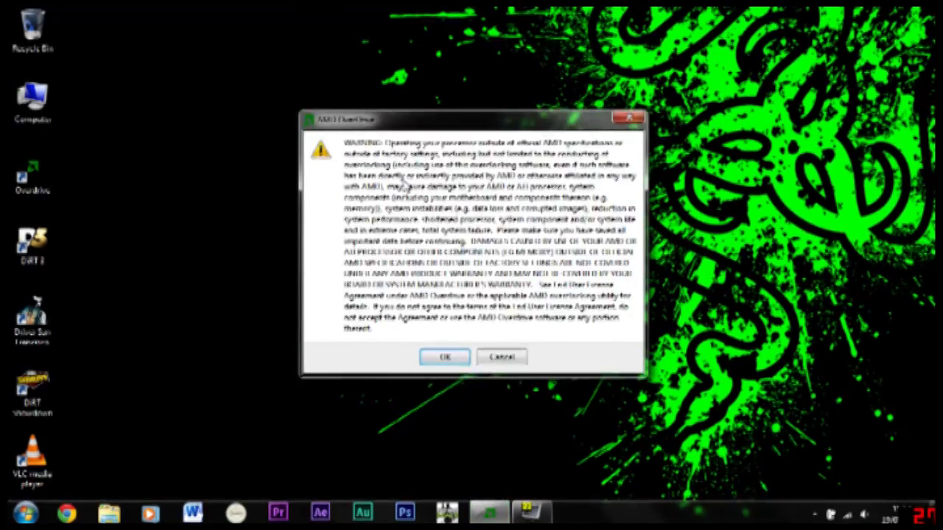
pyautogui.click(444, 357)
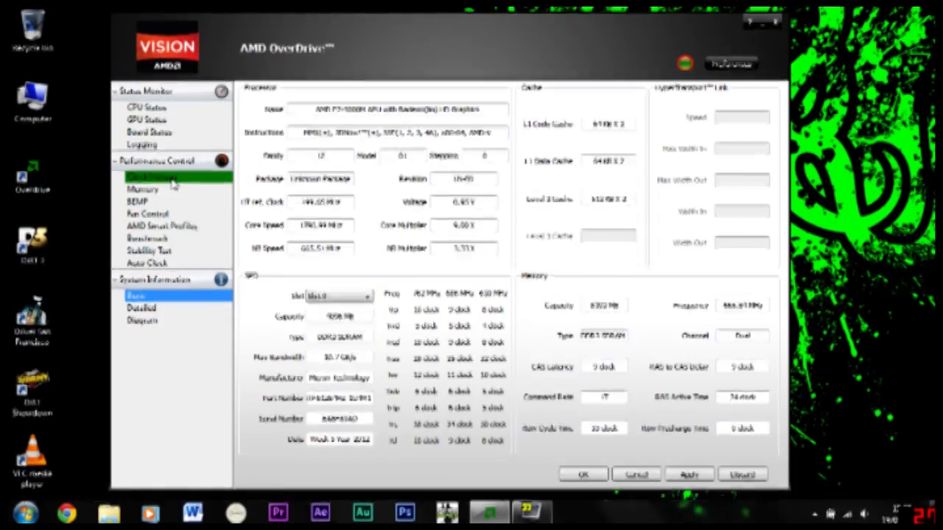
# On the Clock/Voltage page, drag the NB VID slider up to test, then return it to its lower value
pyautogui.click(150, 177)
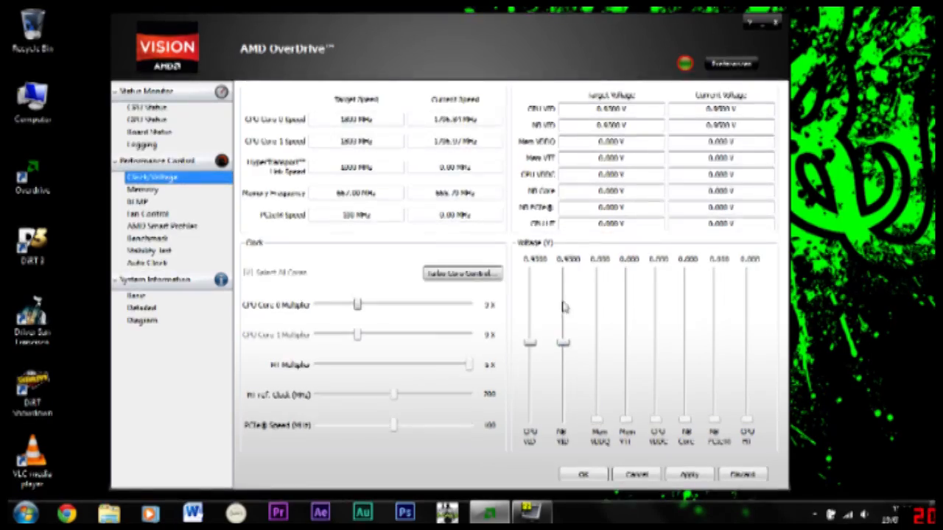
pyautogui.moveTo(608, 288)
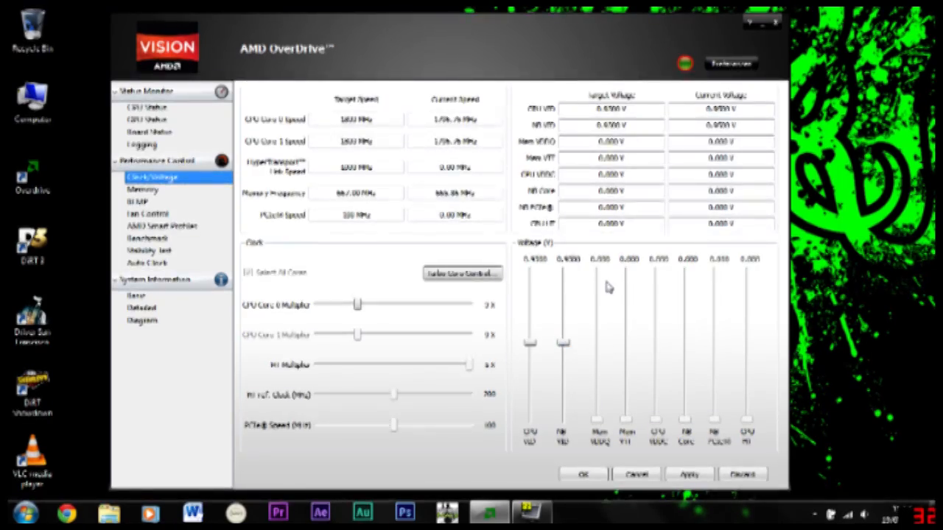
pyautogui.moveTo(558, 355)
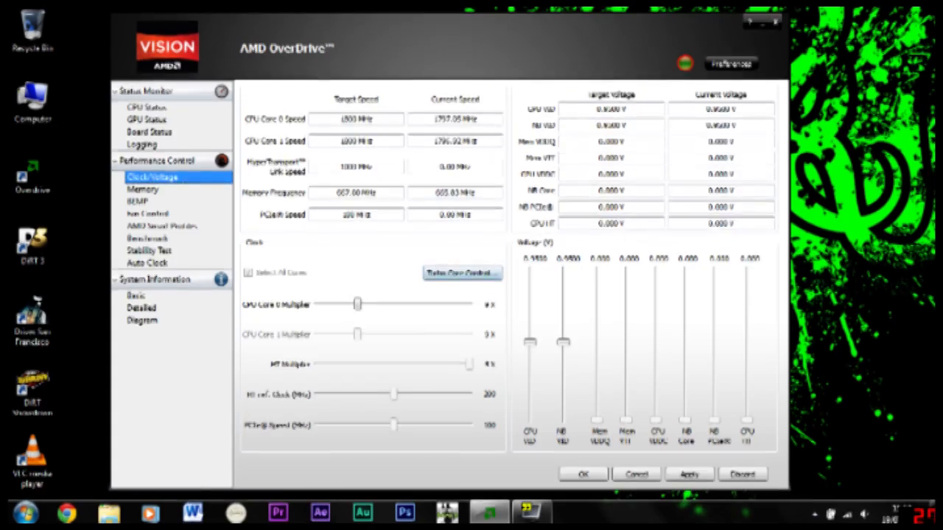
pyautogui.moveTo(563, 342); pyautogui.dragTo(562, 298)
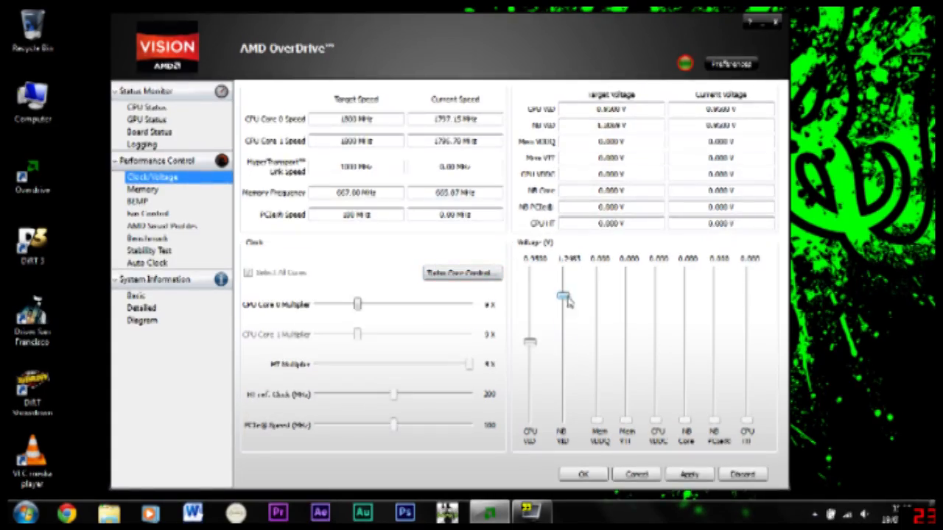
pyautogui.moveTo(562, 298); pyautogui.dragTo(563, 271)
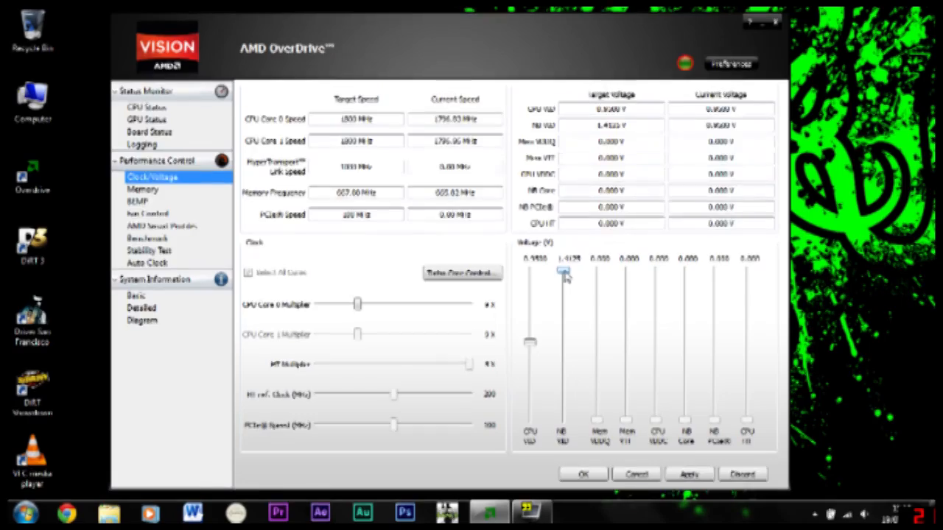
pyautogui.moveTo(562, 273); pyautogui.dragTo(562, 332)
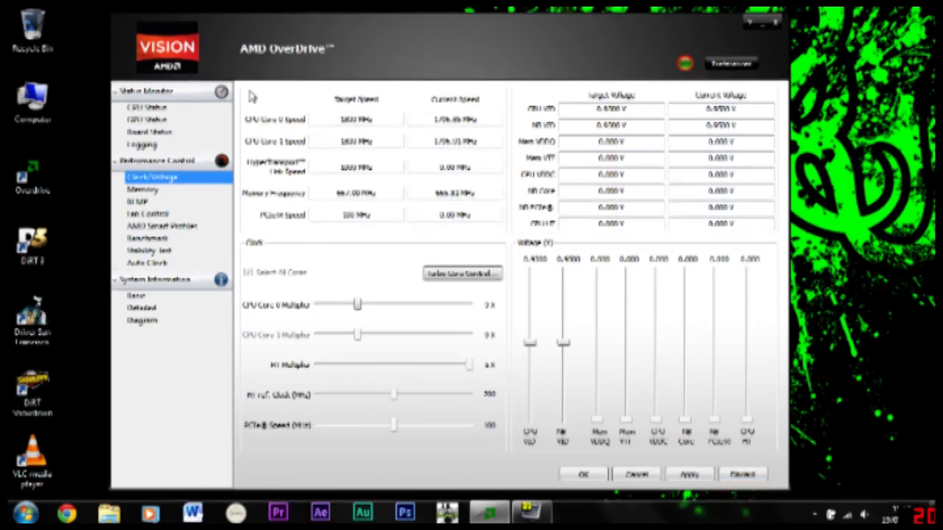
# Check CPU temperatures around 47 °C, then the GPU and board status readings
pyautogui.click(146, 108)
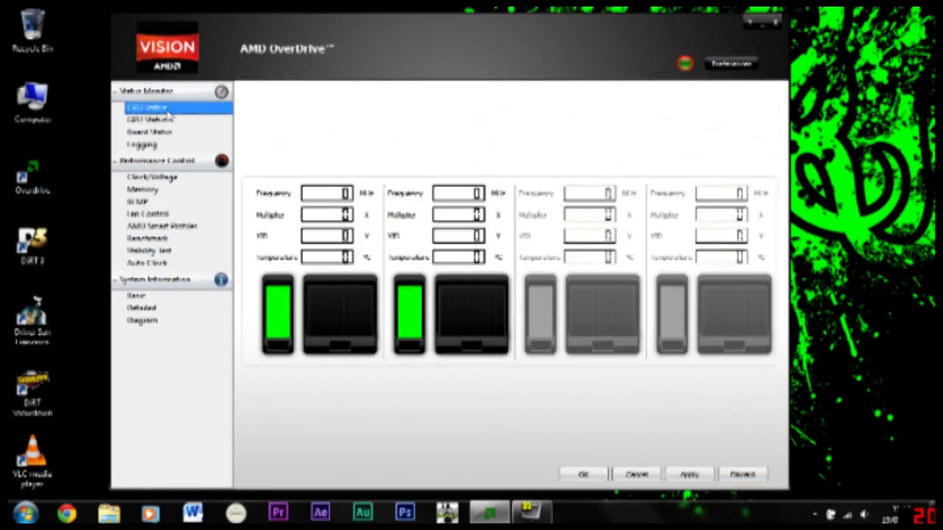
pyautogui.click(147, 107)
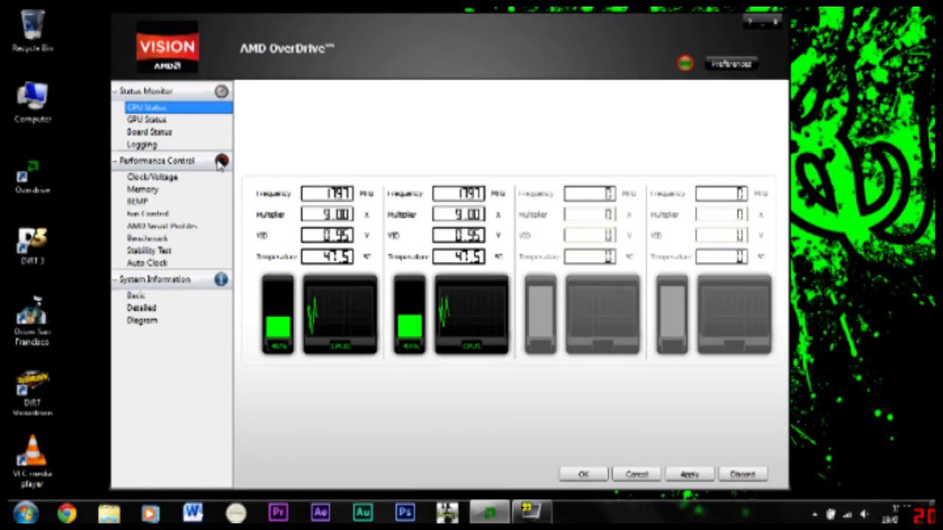
pyautogui.click(147, 120)
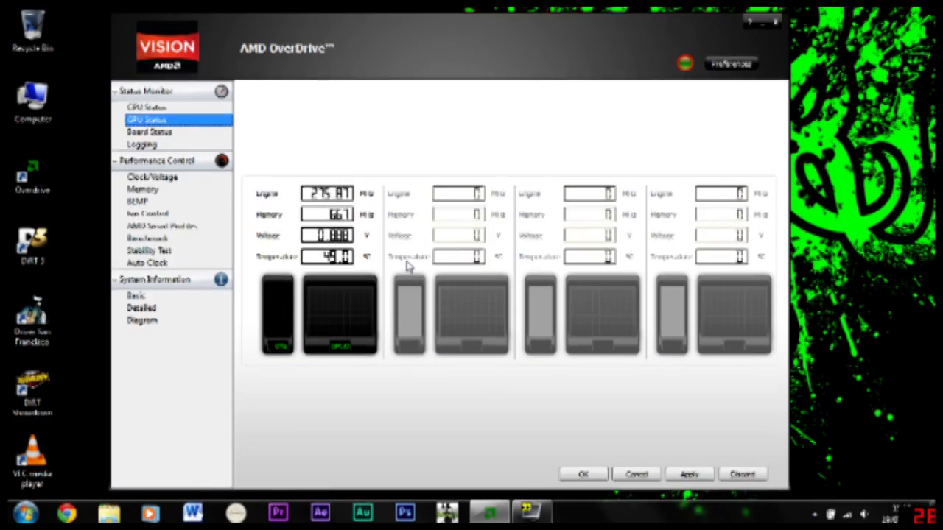
pyautogui.click(150, 132)
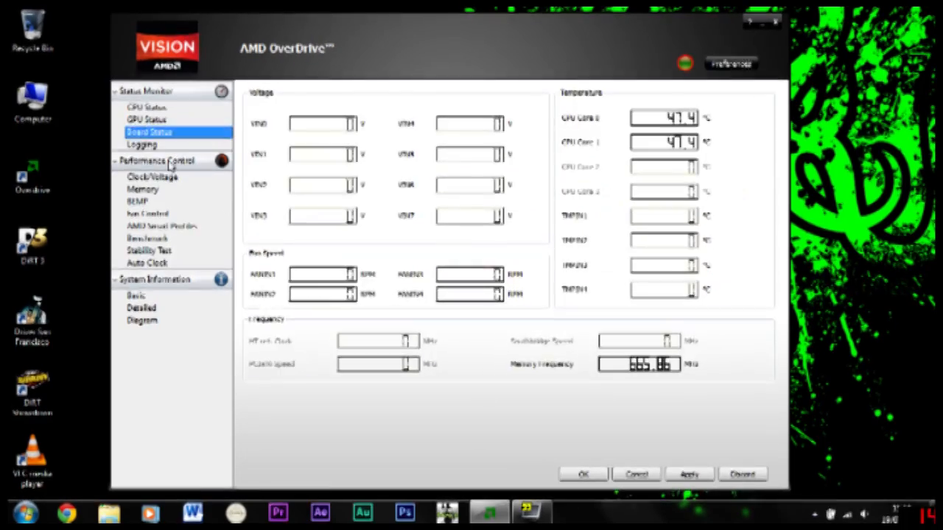
# Return to Clock/Voltage and apply the lowered voltage settings
pyautogui.click(151, 177)
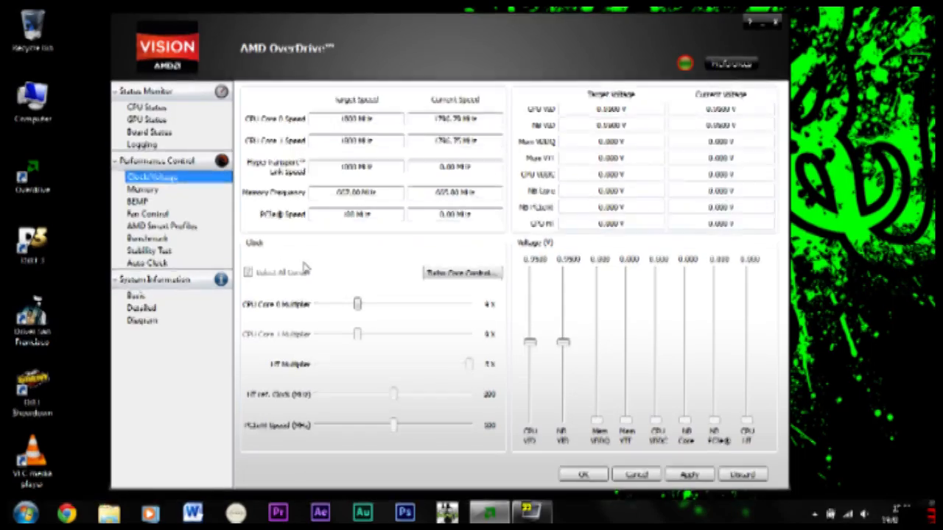
pyautogui.click(690, 474)
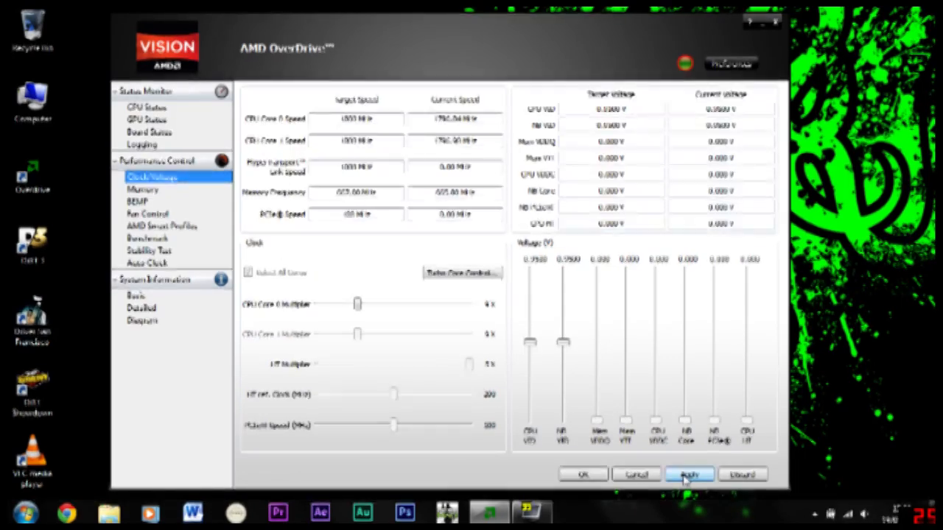